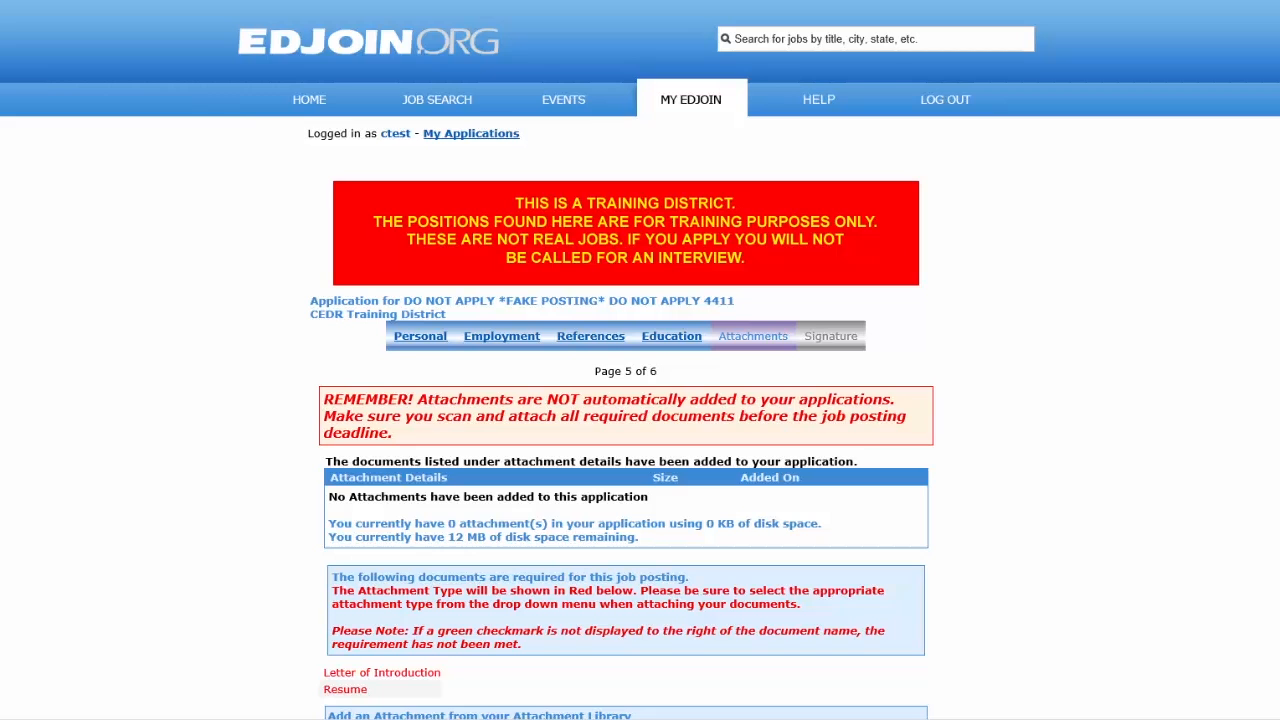
- Attach Letter of Introduction.rtf and Resume2.rtf from the library to the application
{"action": "scroll", "scroll_direction": "down", "scroll_amount": 3}
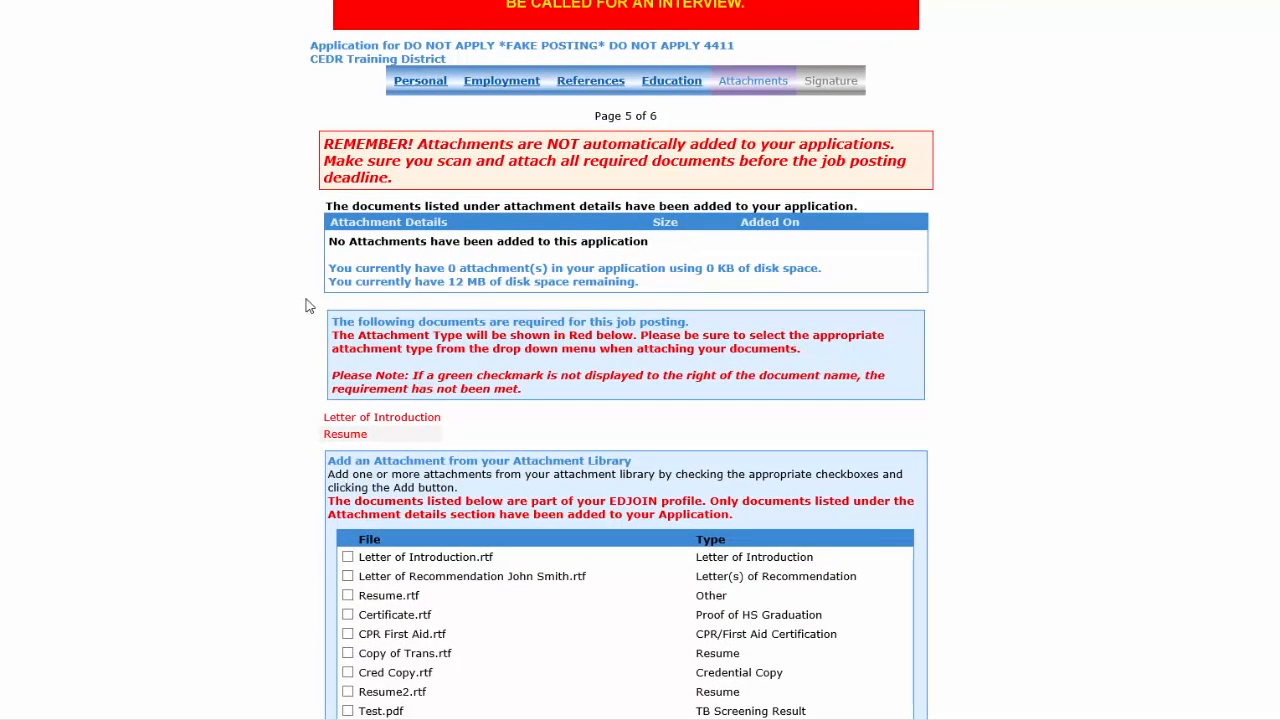
{"action": "mouse_move", "coordinate": [305, 357]}
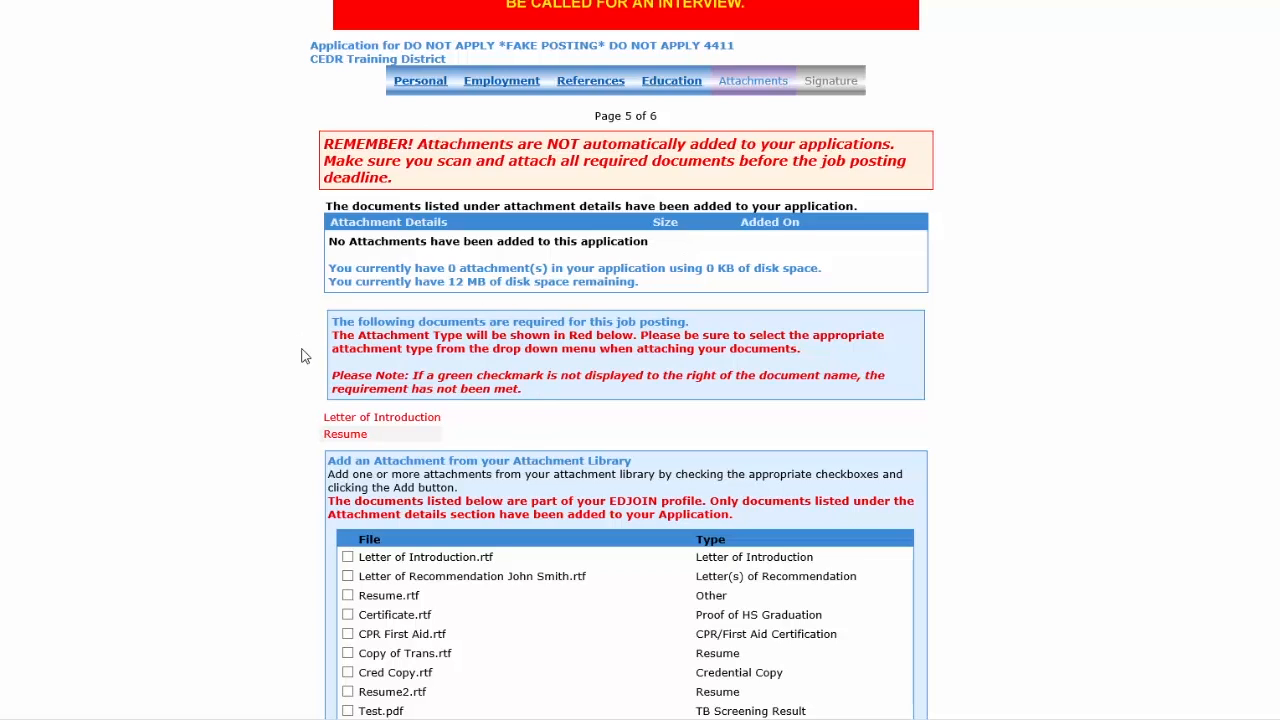
{"action": "mouse_move", "coordinate": [500, 446]}
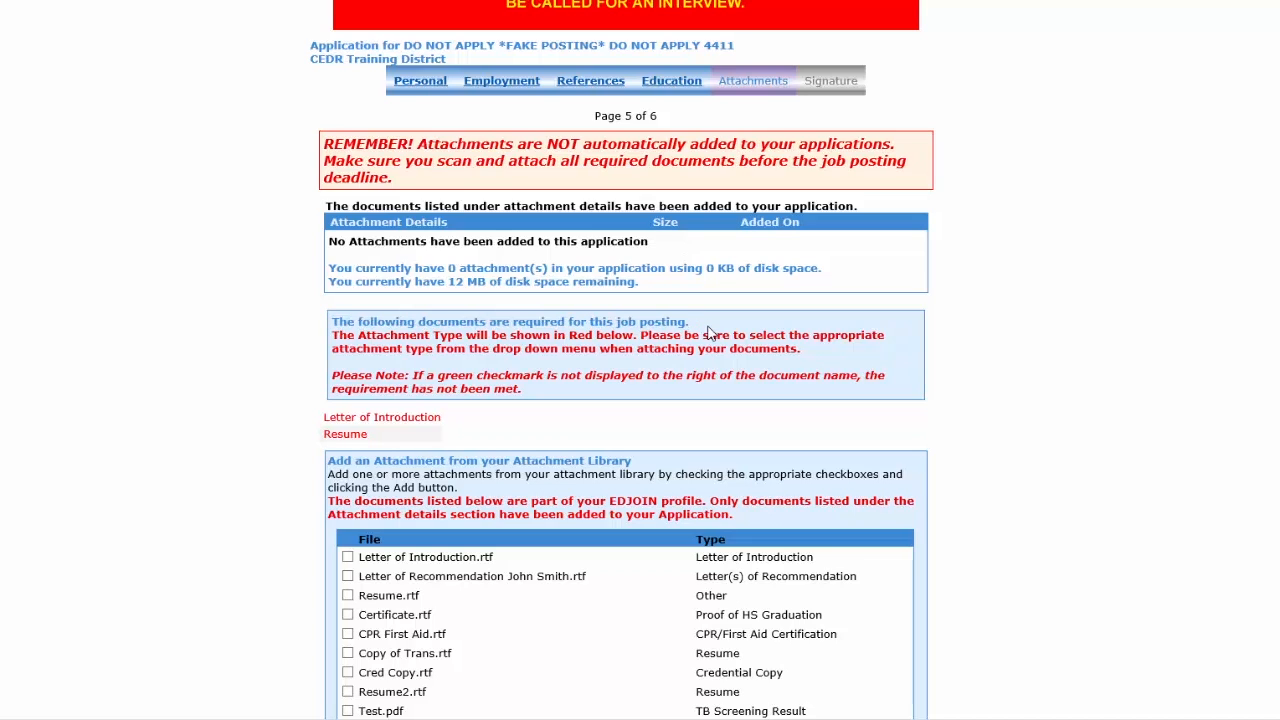
{"action": "scroll", "scroll_direction": "down", "scroll_amount": 3}
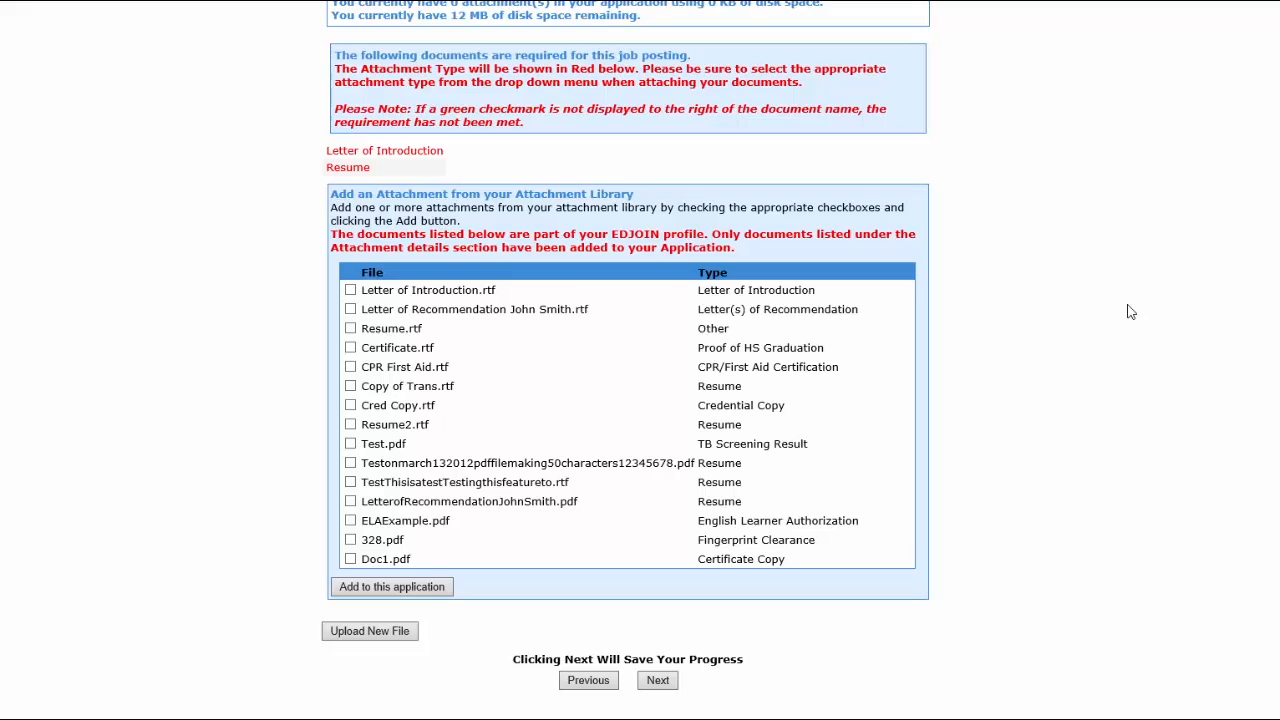
{"action": "mouse_move", "coordinate": [453, 190]}
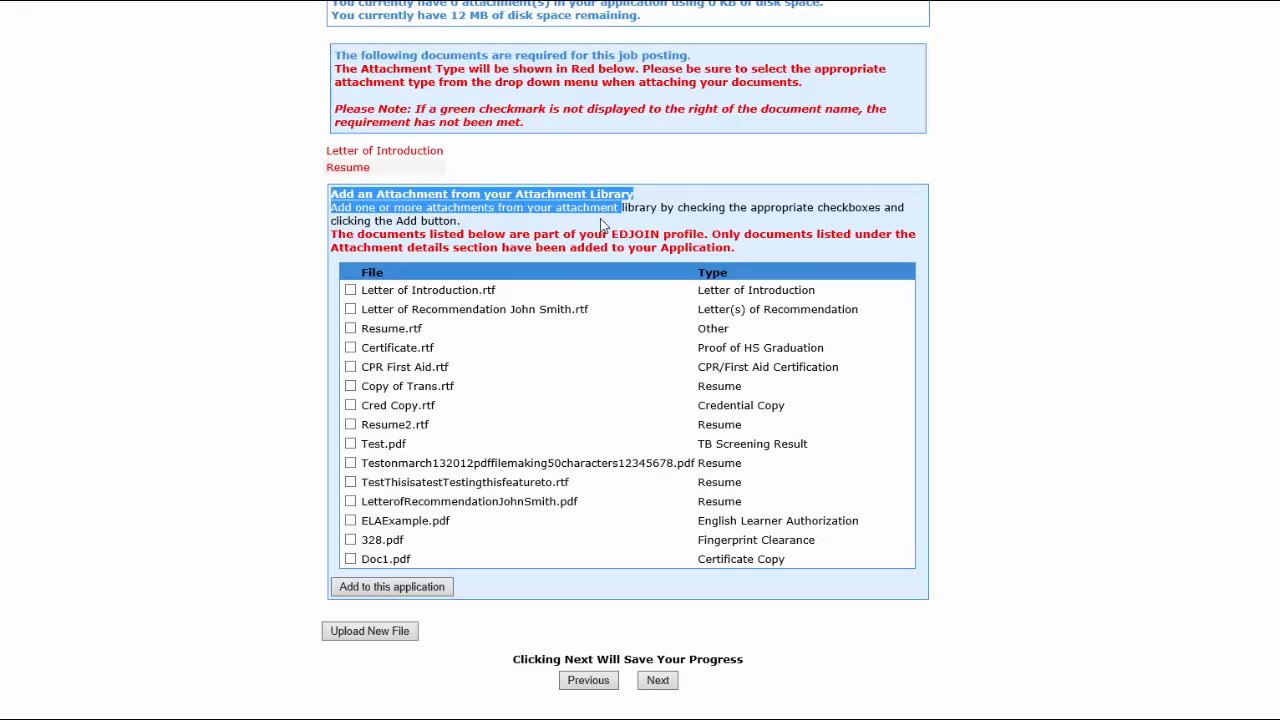
{"action": "left_click", "coordinate": [350, 290]}
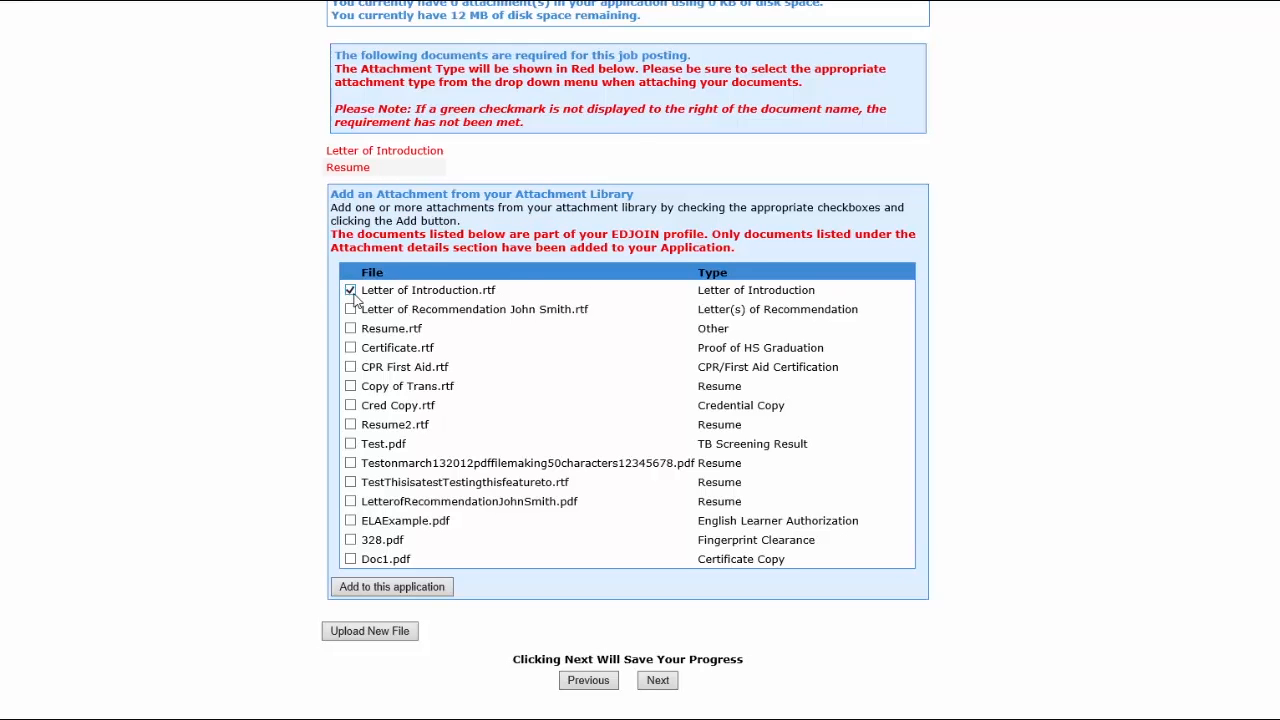
{"action": "left_click", "coordinate": [350, 424]}
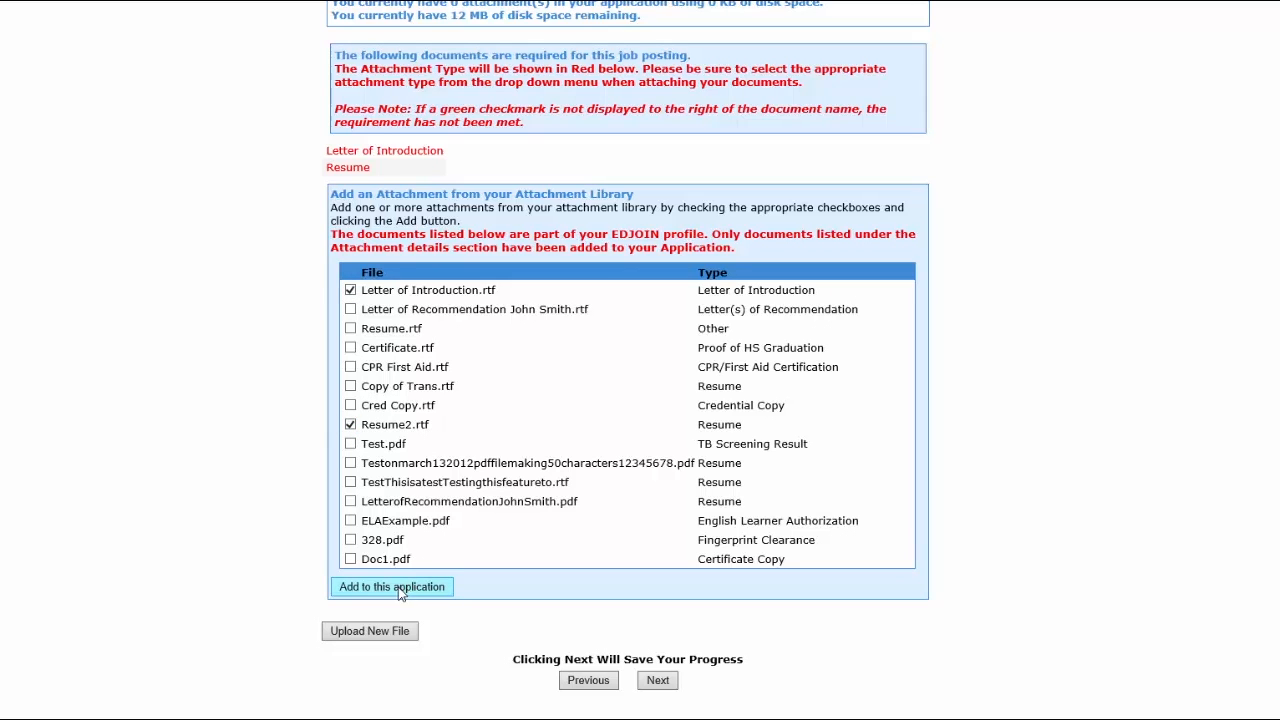
{"action": "left_click", "coordinate": [391, 587]}
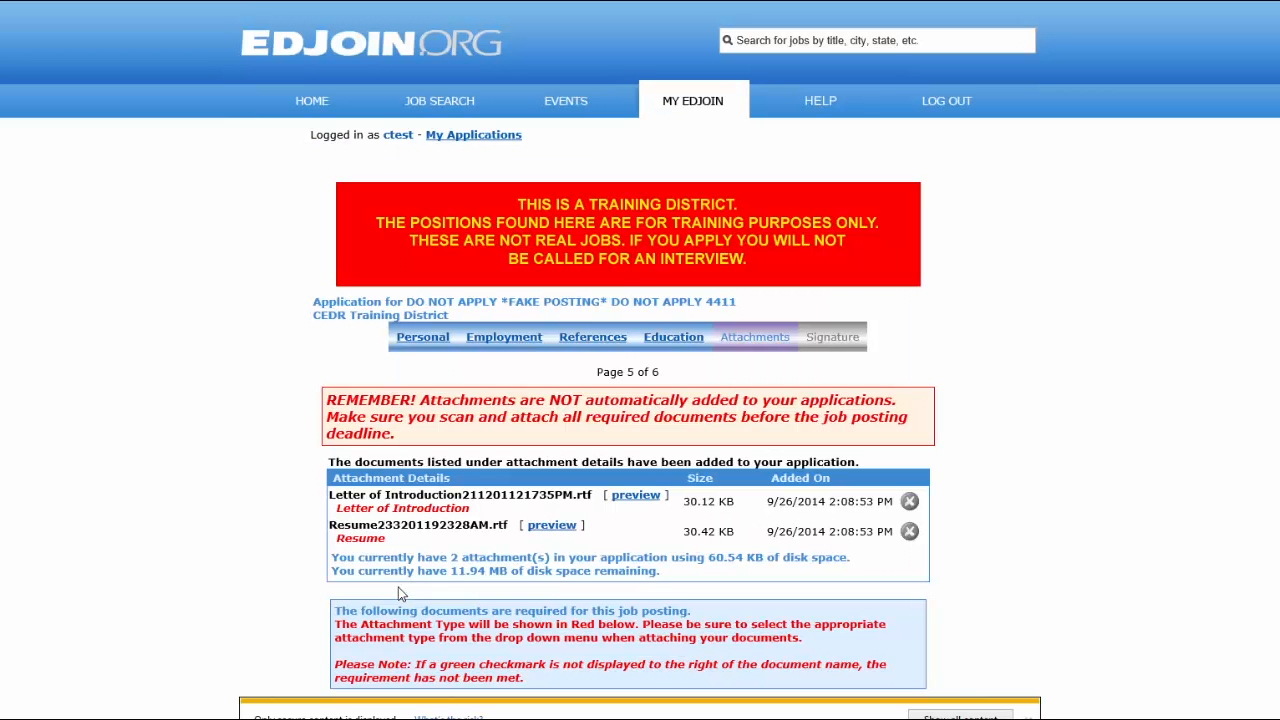
{"action": "scroll", "scroll_direction": "down", "scroll_amount": 3}
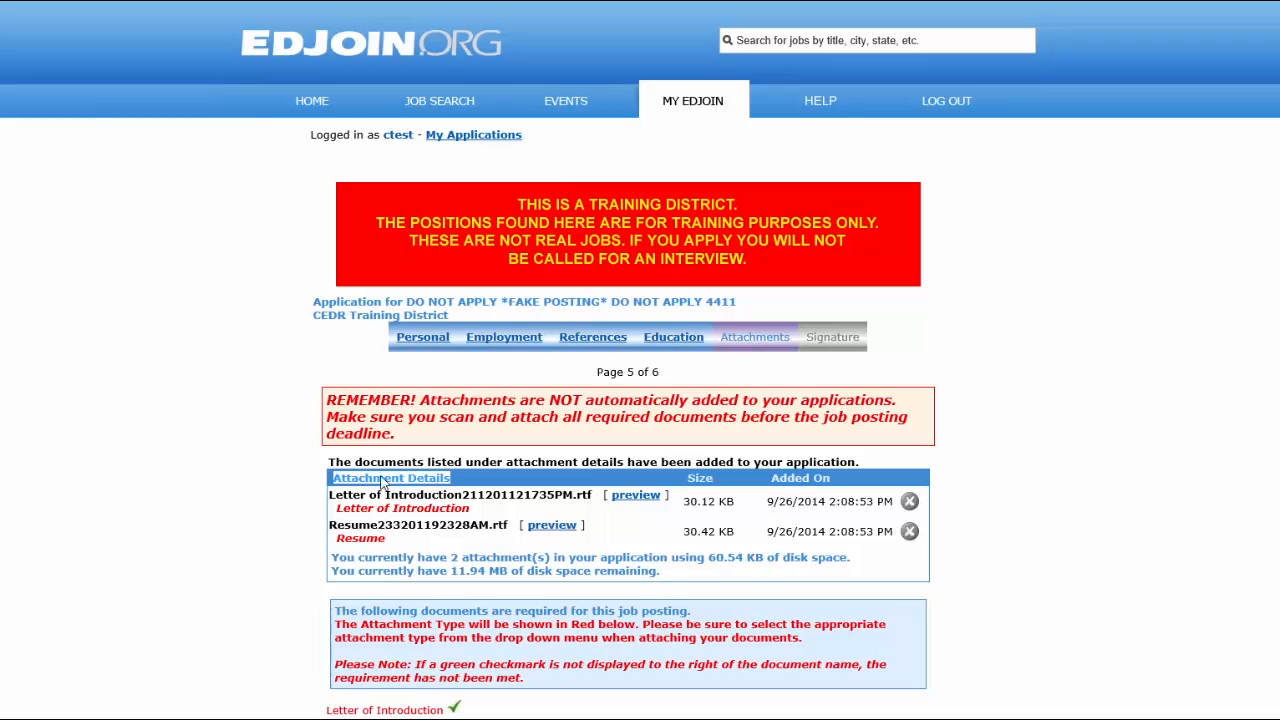
{"action": "mouse_move", "coordinate": [393, 575]}
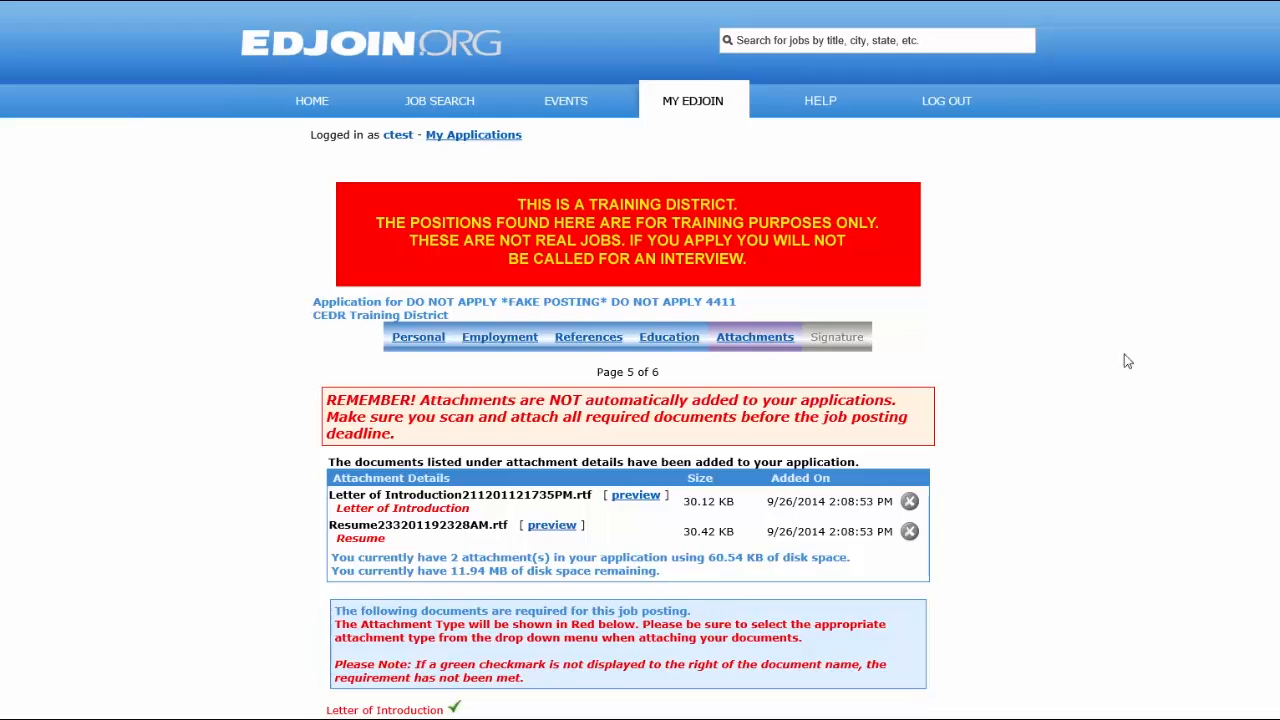
{"action": "scroll", "scroll_direction": "down", "scroll_amount": 3}
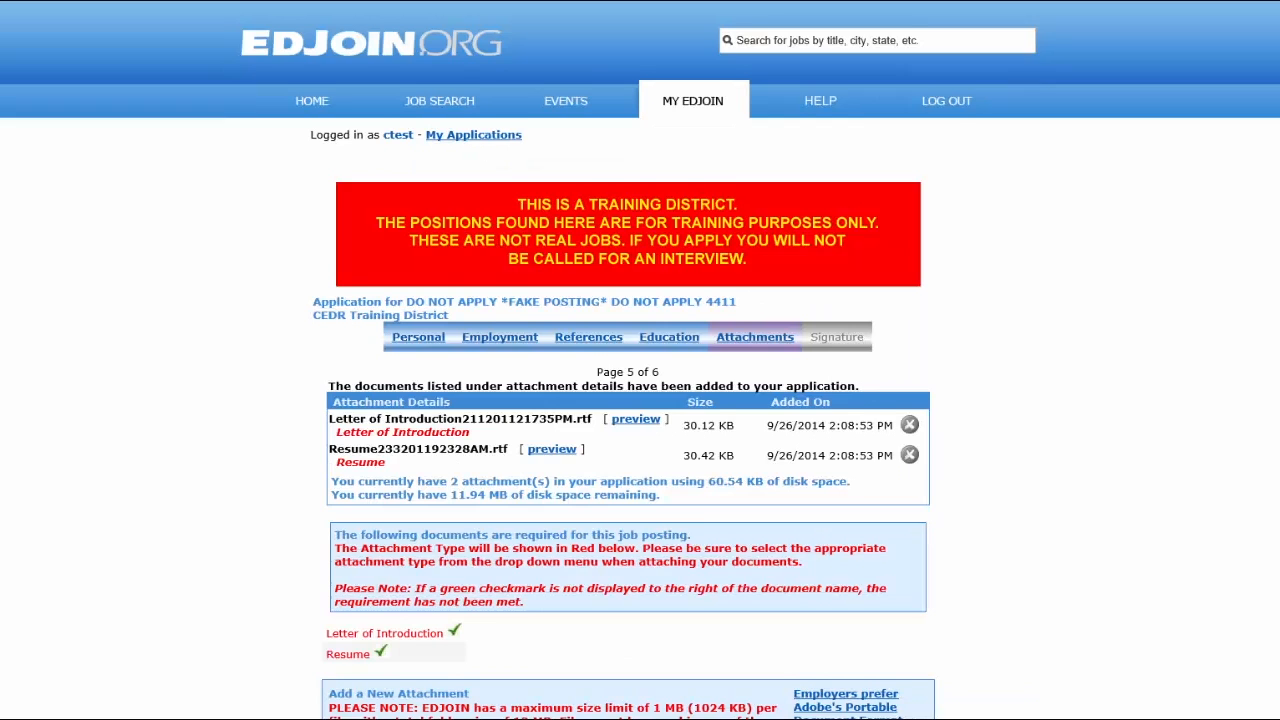
- Choose Letter of Rec.pdf as the new file to attach
{"action": "scroll", "scroll_direction": "down", "scroll_amount": 3}
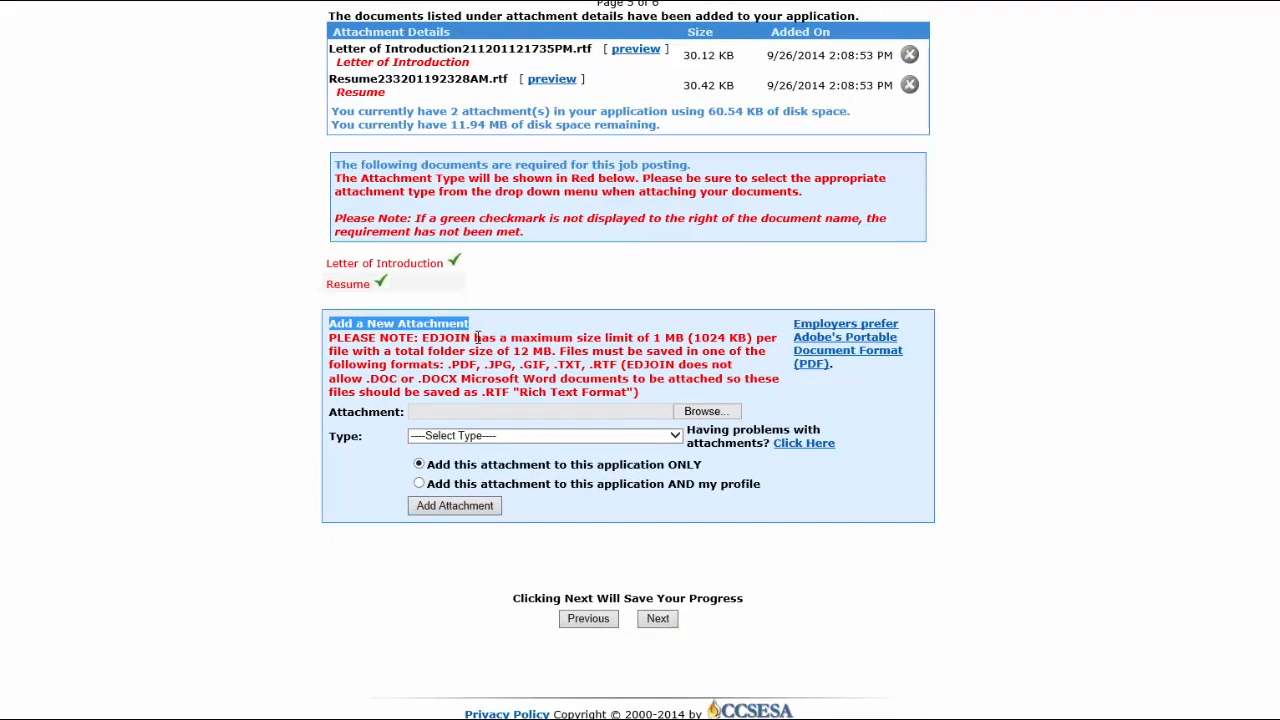
{"action": "left_click", "coordinate": [705, 411]}
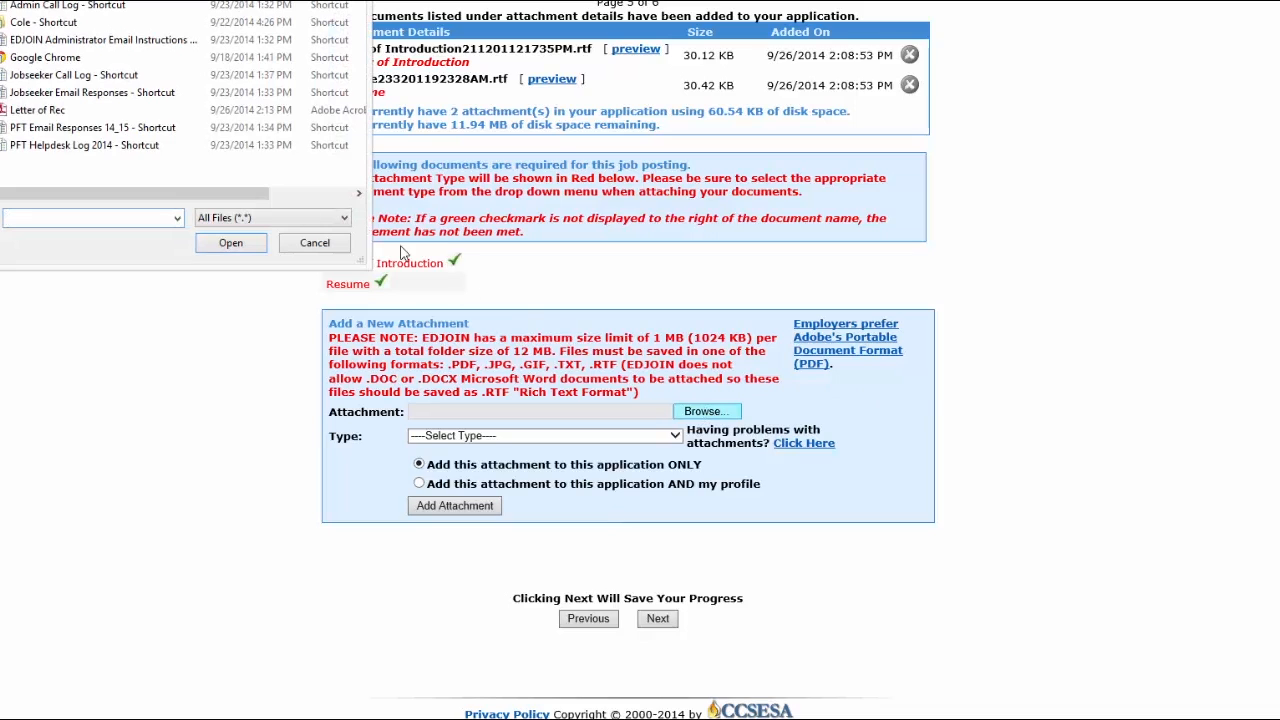
{"action": "left_click", "coordinate": [230, 242]}
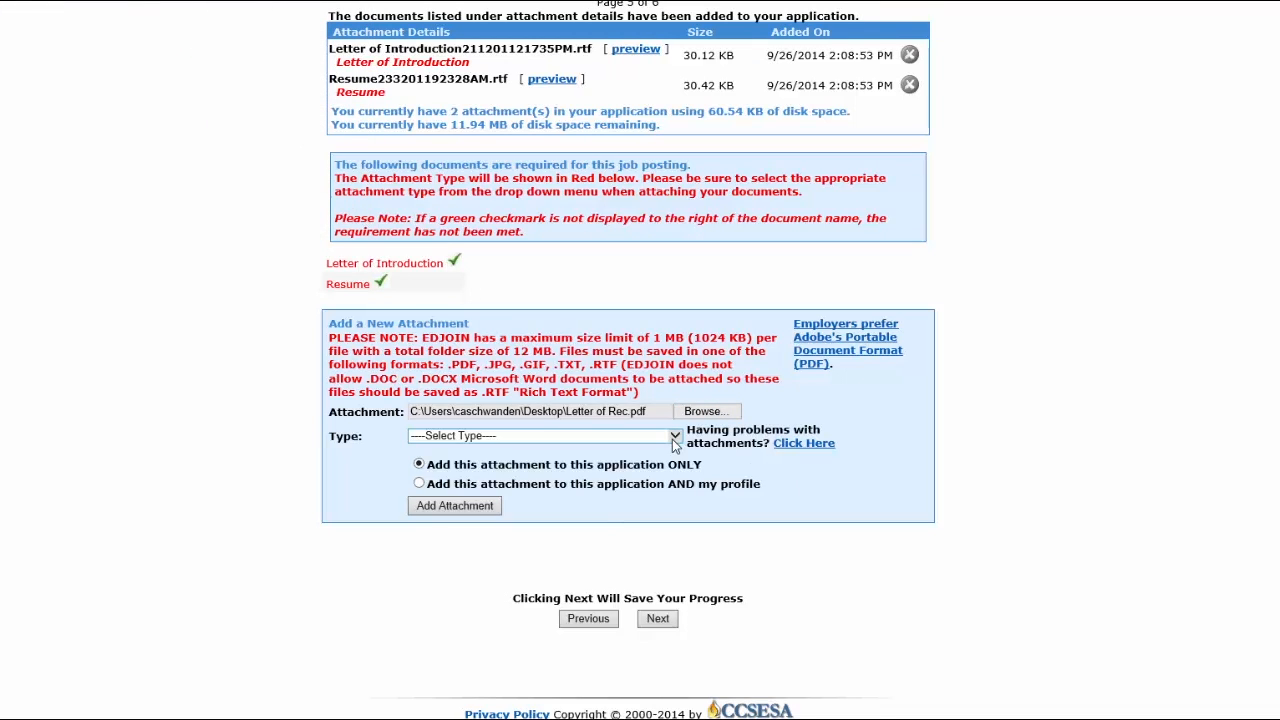
- Type it as Letter(s) of Recommendation and save it to the application and profile
{"action": "left_click", "coordinate": [675, 435]}
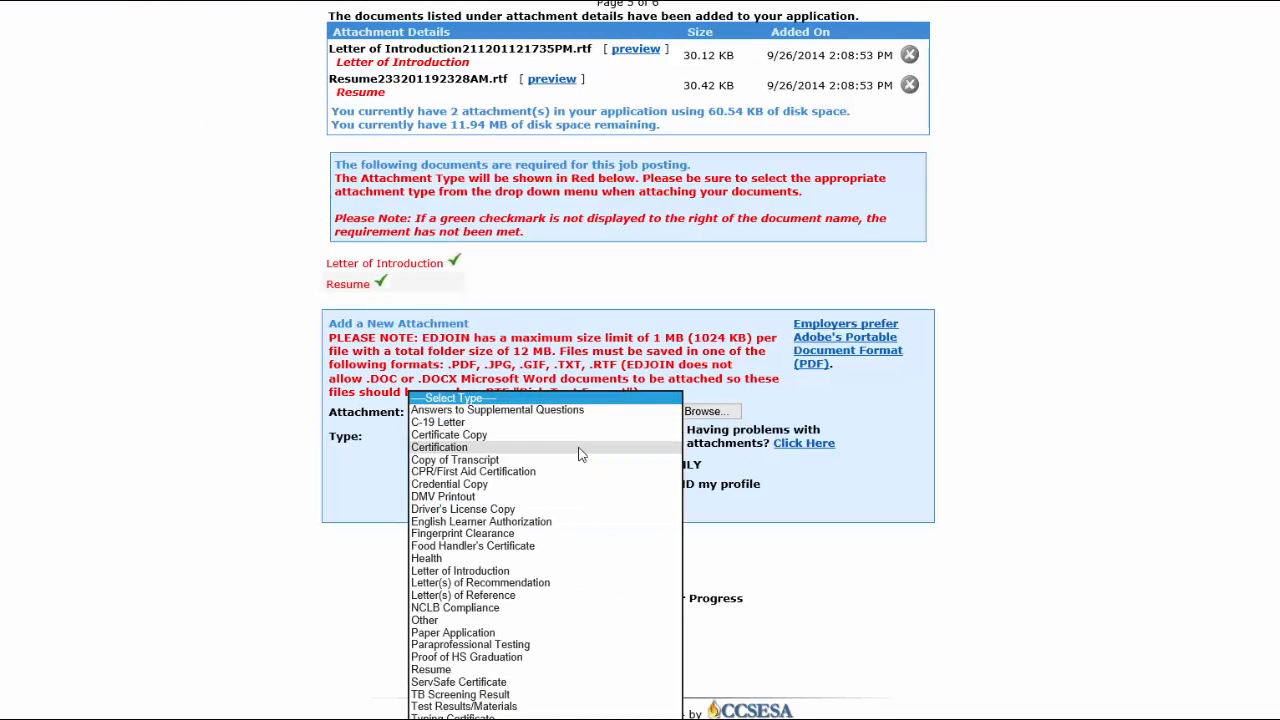
{"action": "left_click", "coordinate": [480, 582]}
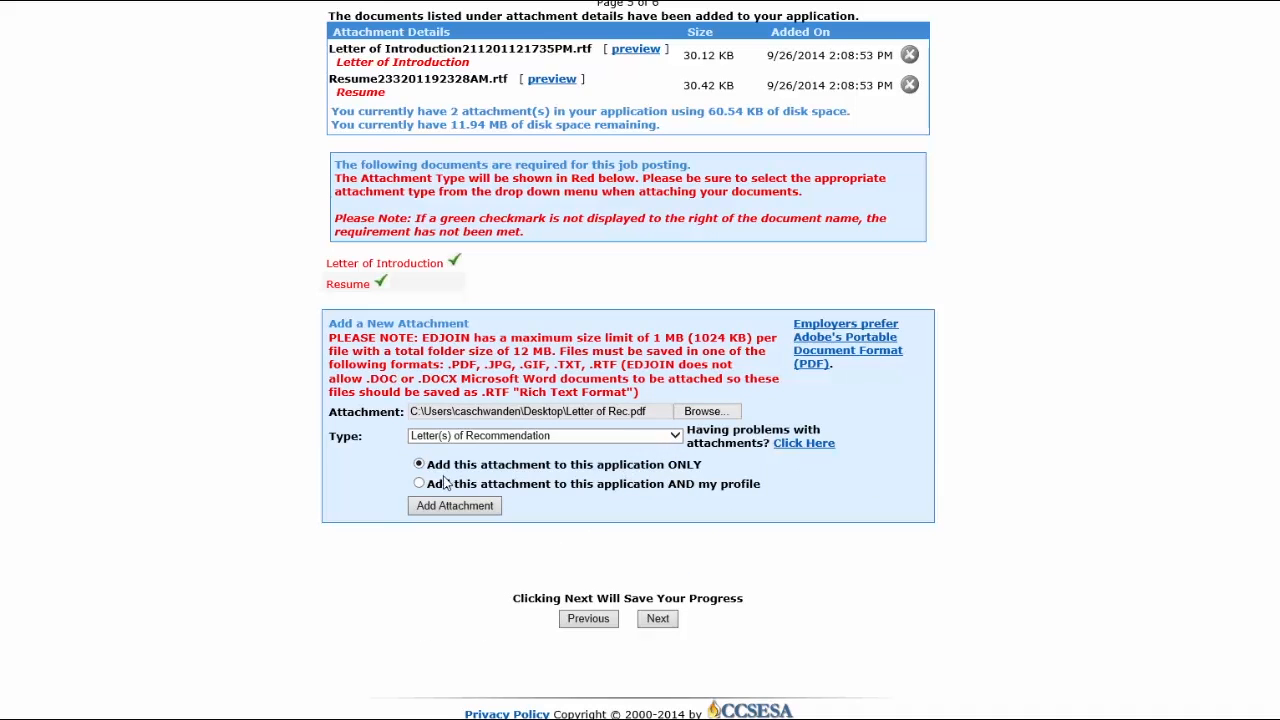
{"action": "mouse_move", "coordinate": [745, 501]}
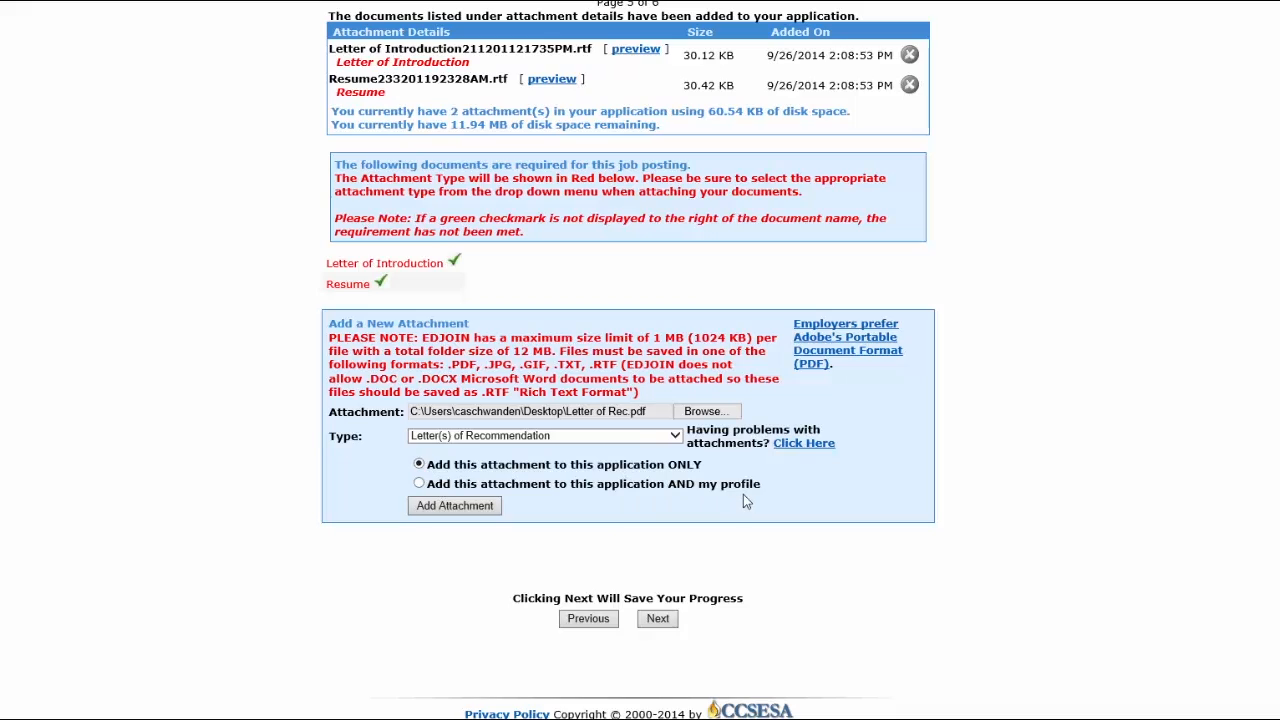
{"action": "left_click", "coordinate": [419, 484]}
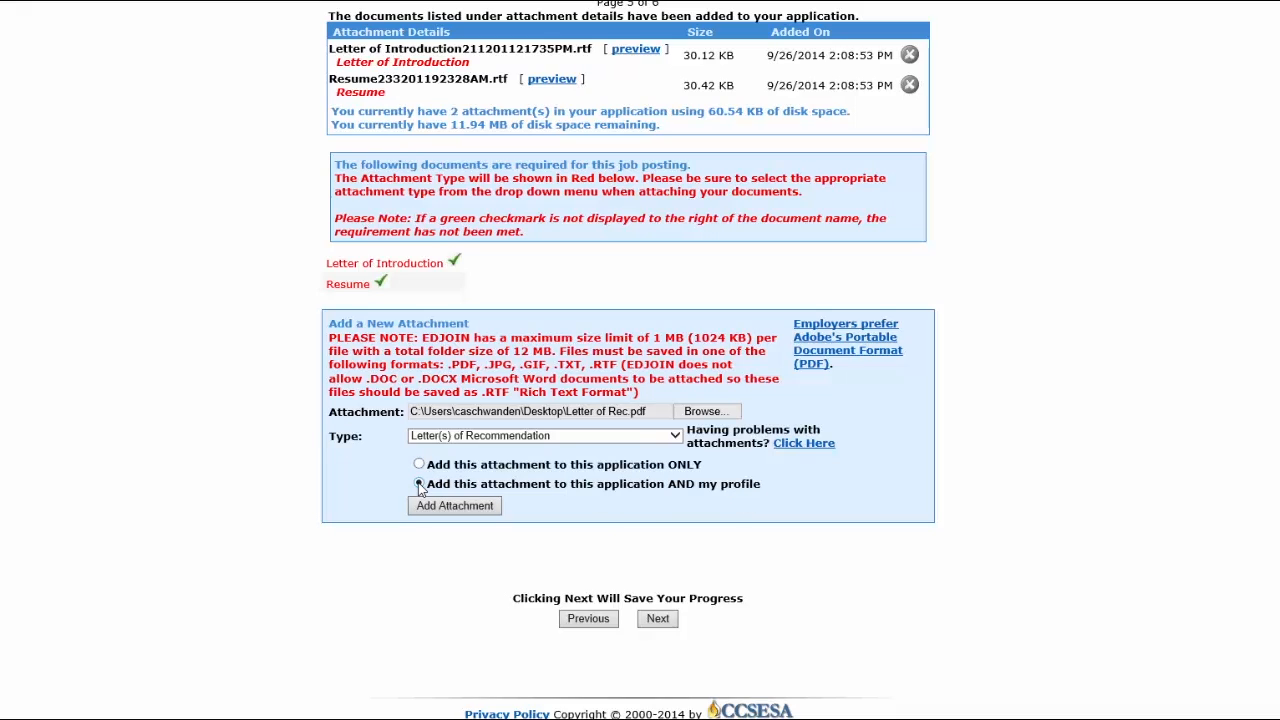
{"action": "left_click", "coordinate": [419, 483]}
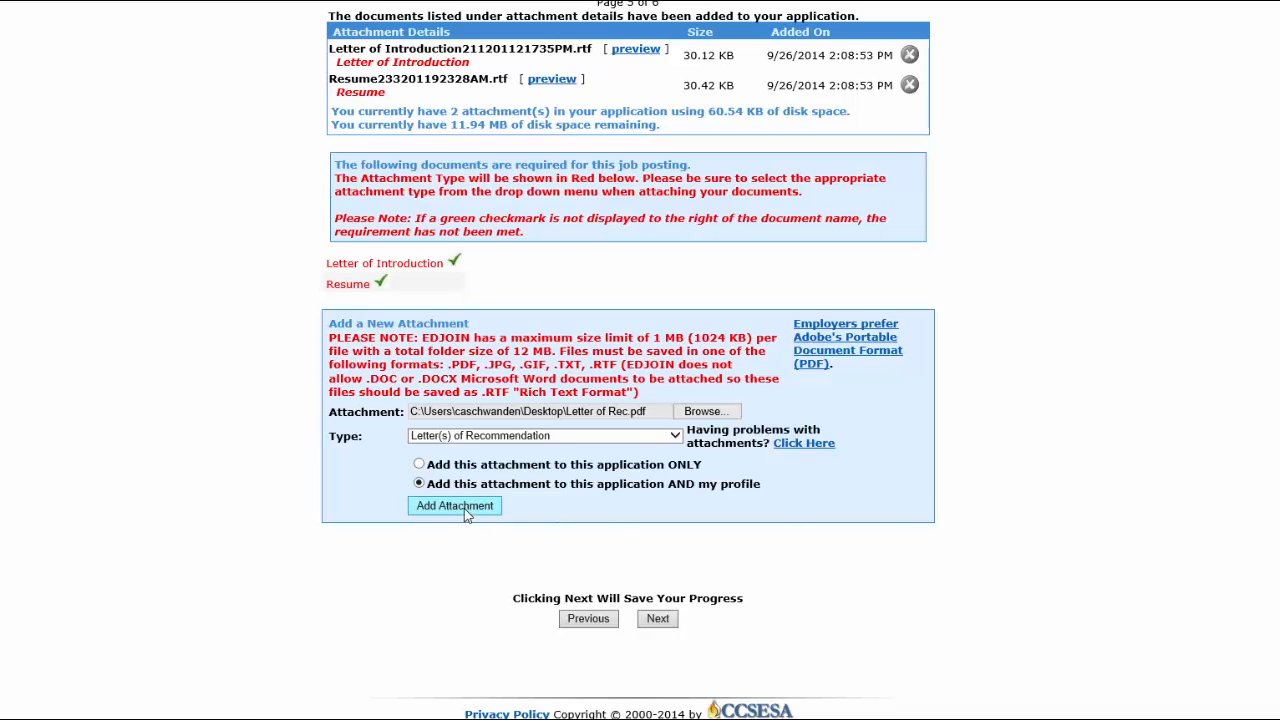
- Upload the recommendation letter so the application lists three attachments
{"action": "left_click", "coordinate": [454, 505]}
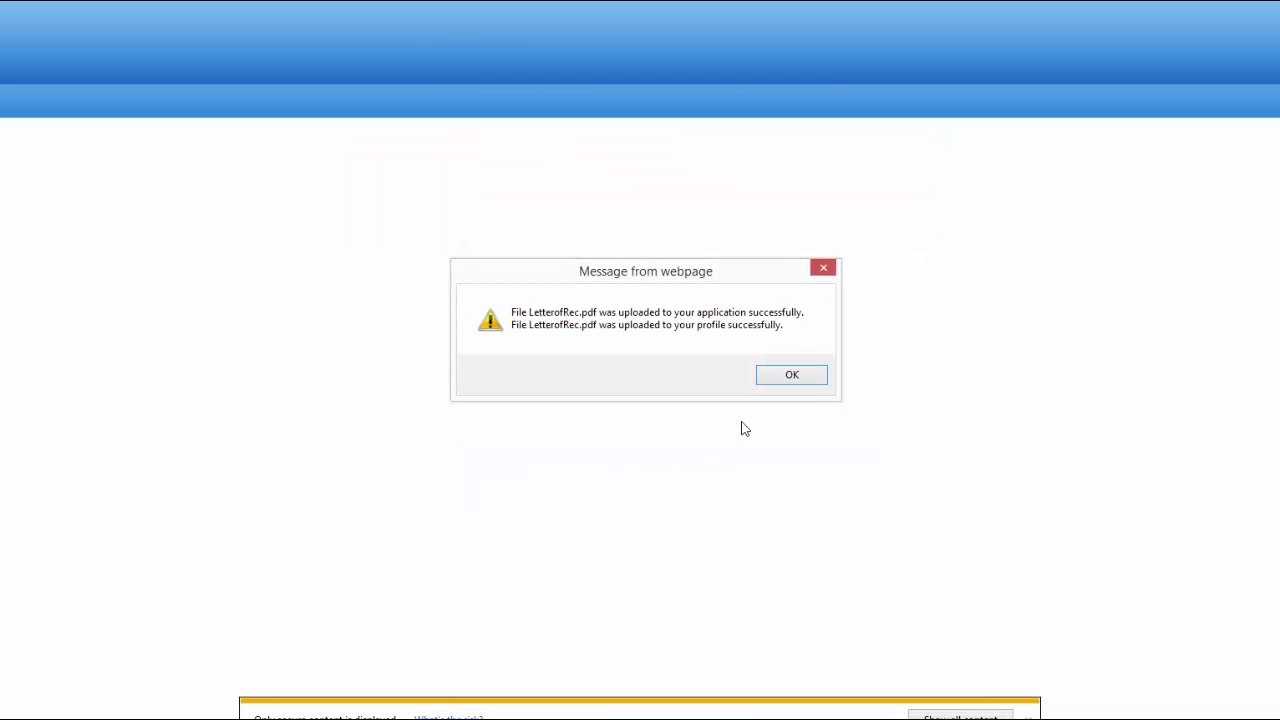
{"action": "left_click", "coordinate": [791, 374]}
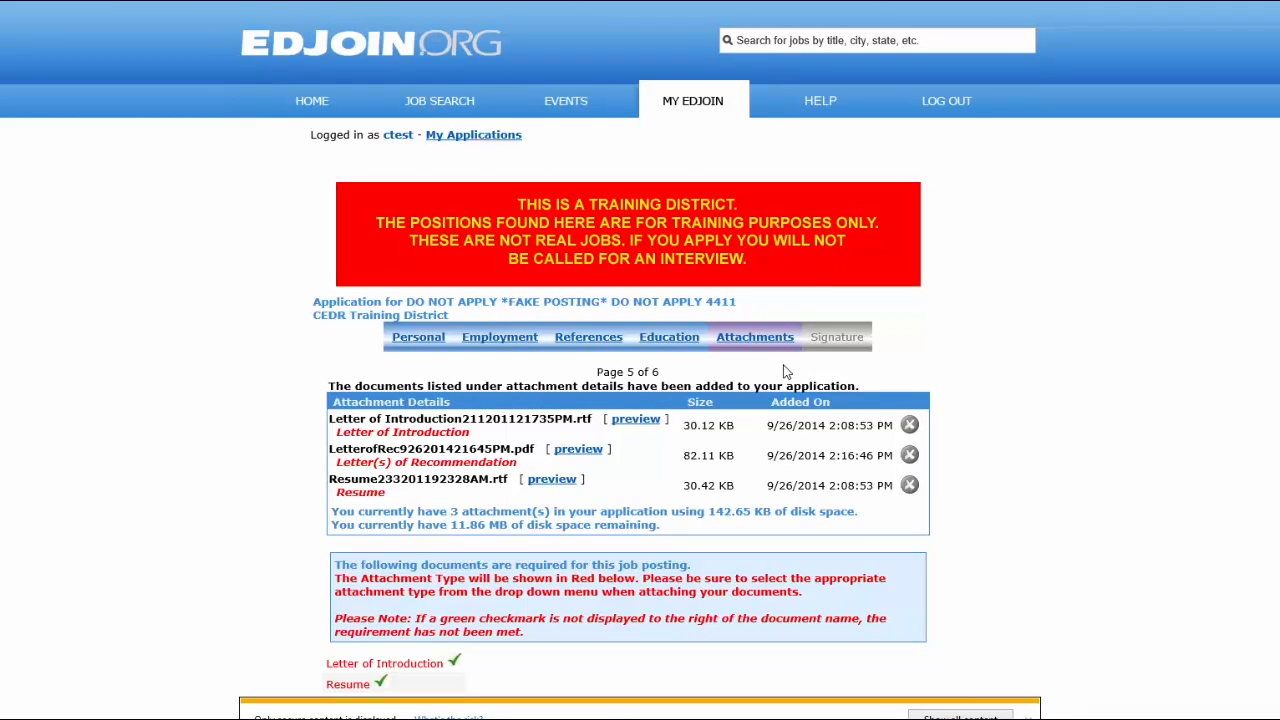
{"action": "mouse_move", "coordinate": [510, 368]}
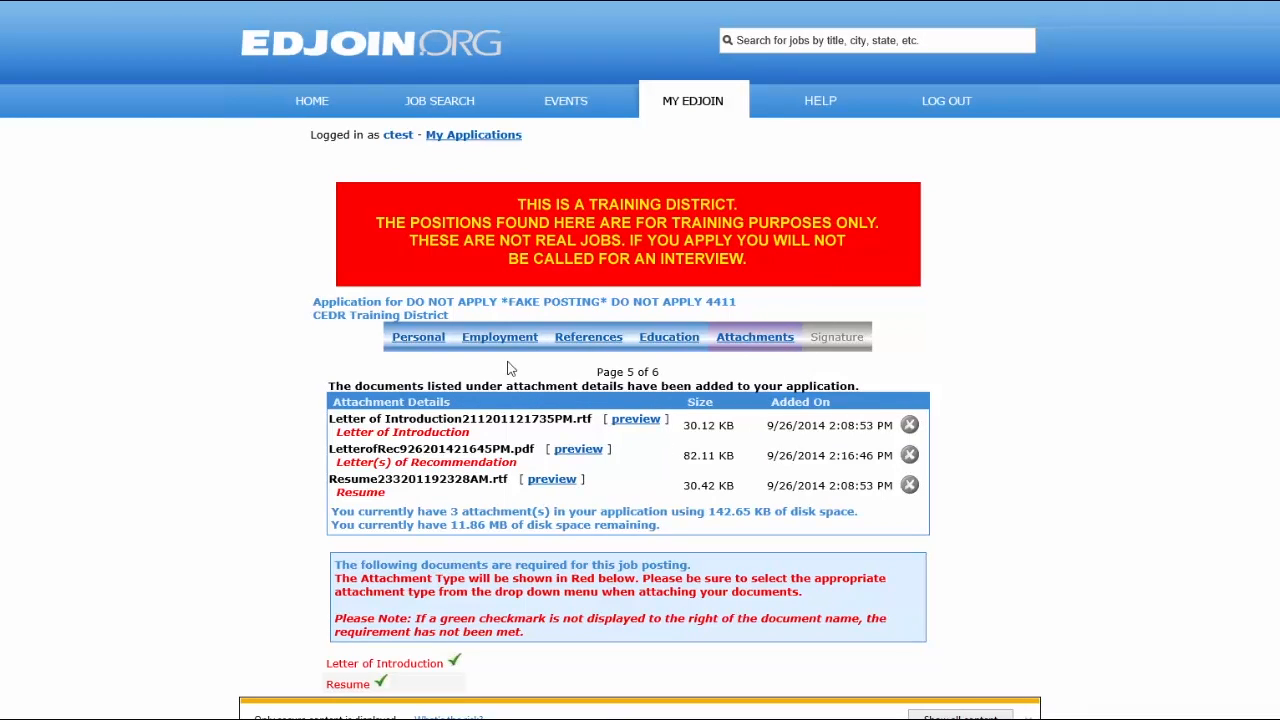